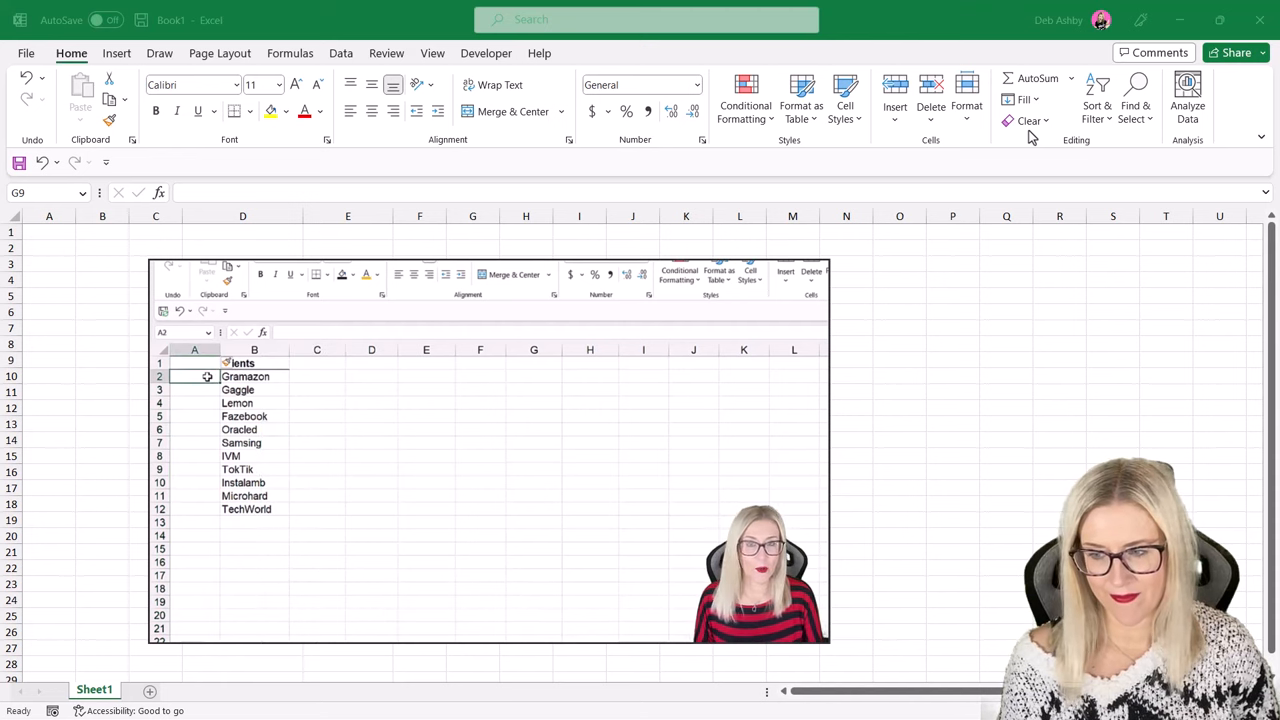
- Add a bold 'Folders' heading in C3 after noting the MD command
type("MD")
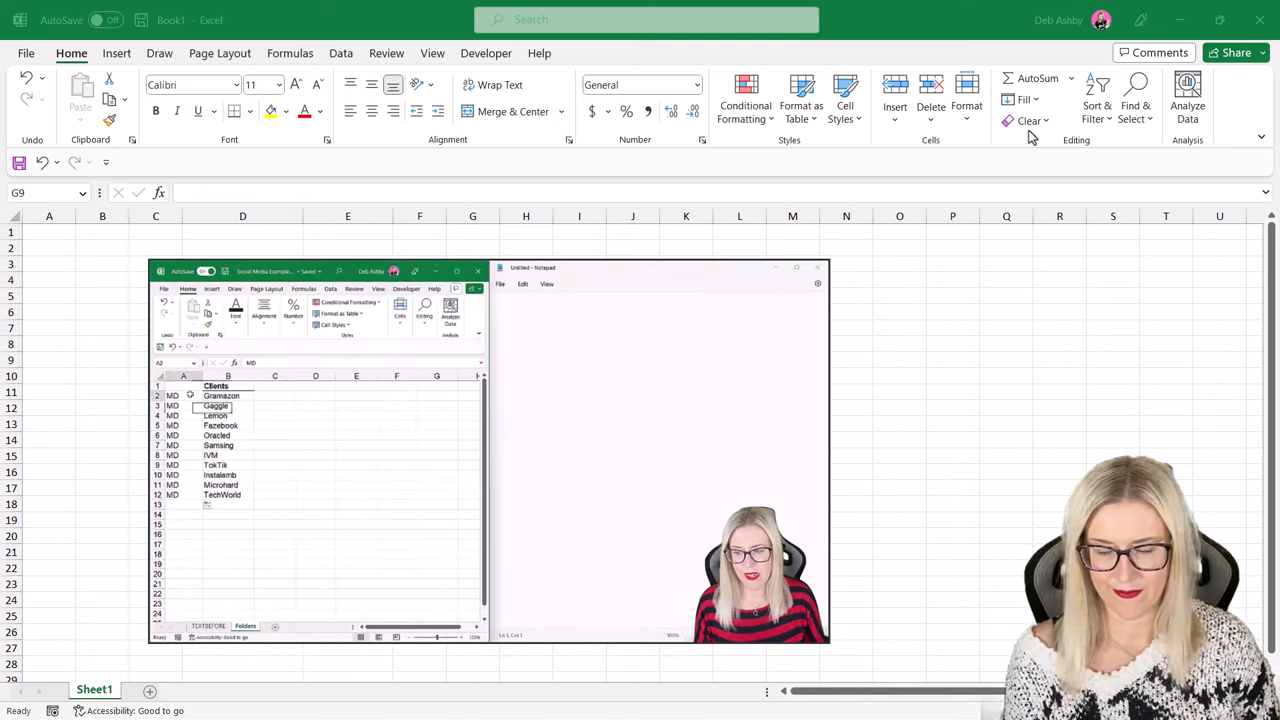
key("ctrl+c")
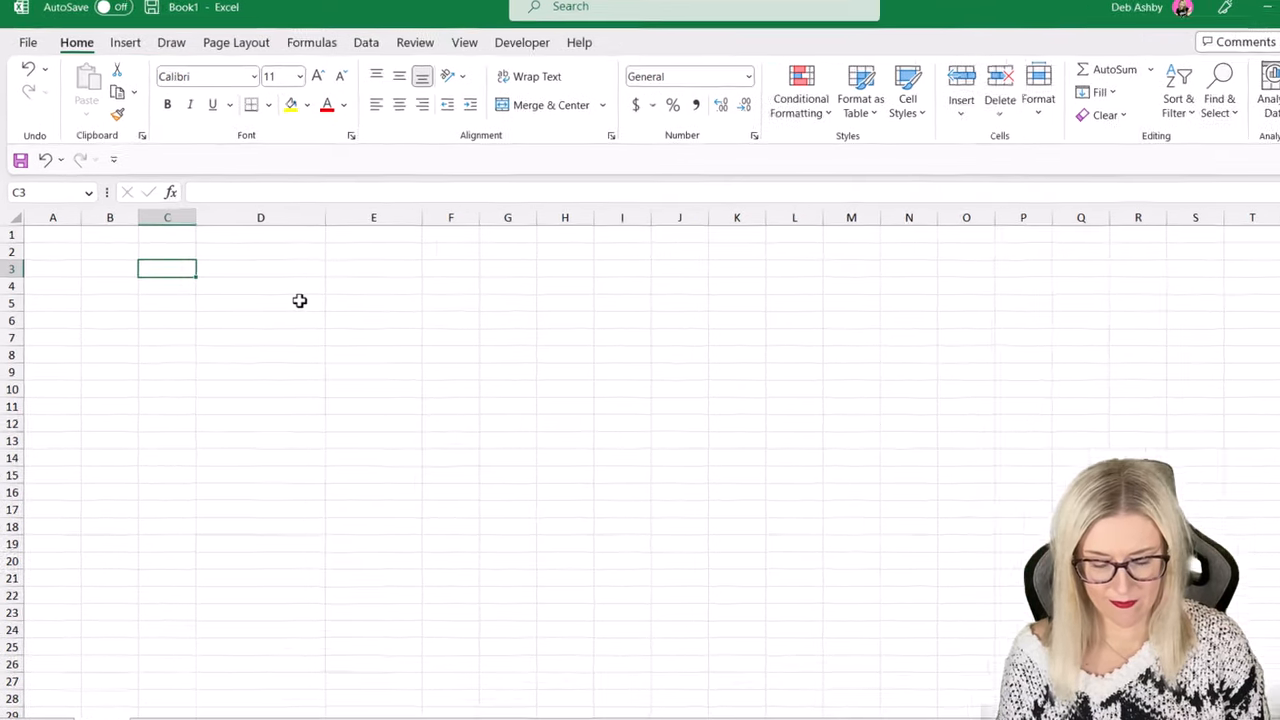
type("Folder")
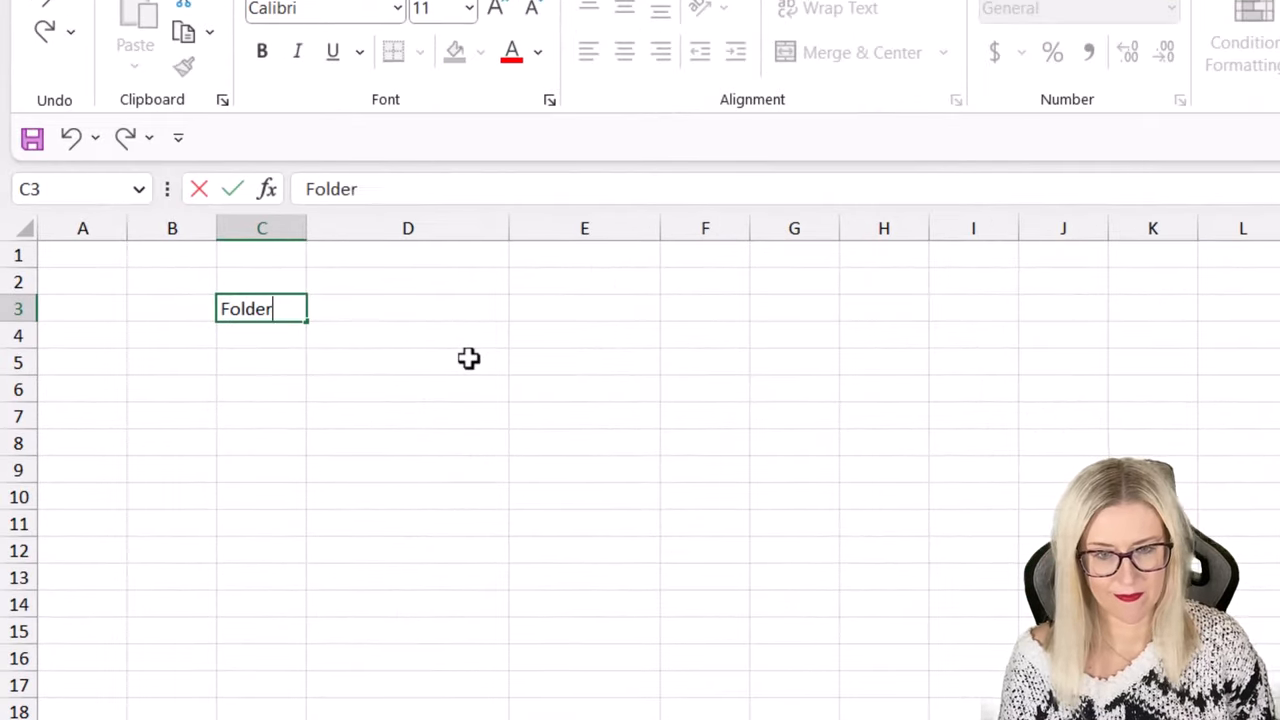
type("s")
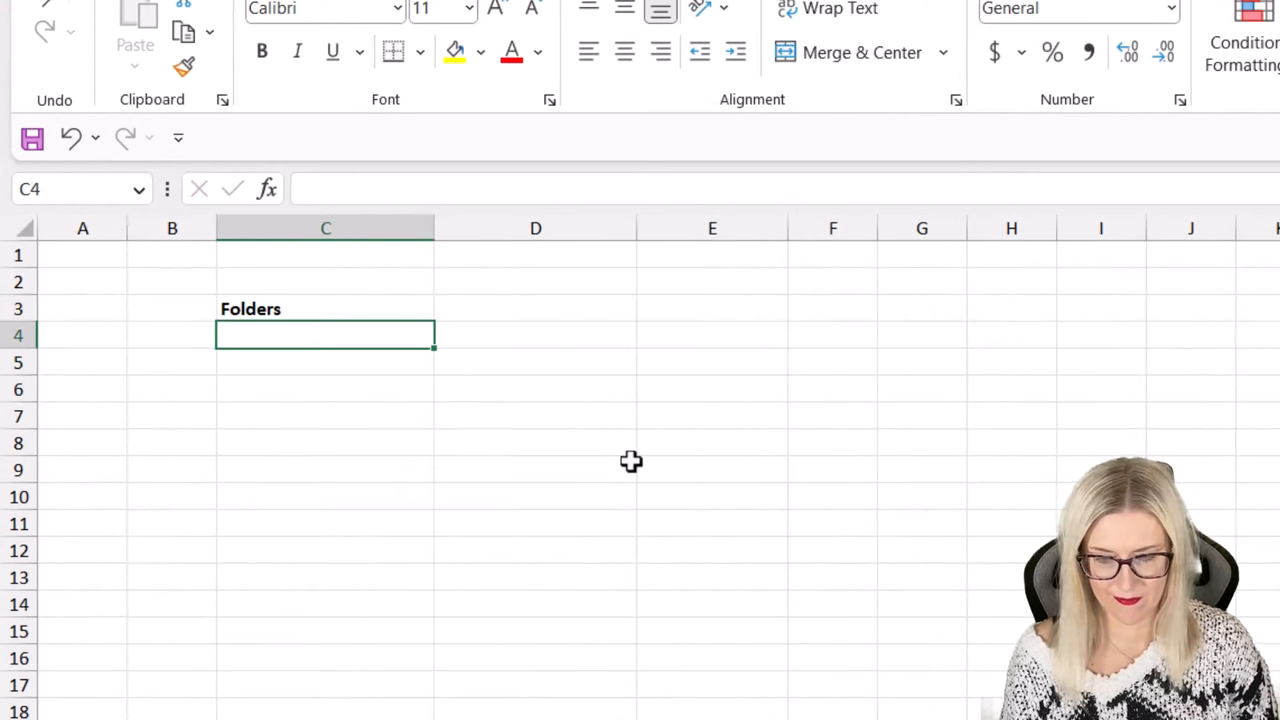
- List Gramazon and the Gramazon\Documents subfolder path beneath the heading
type("Gramazon")
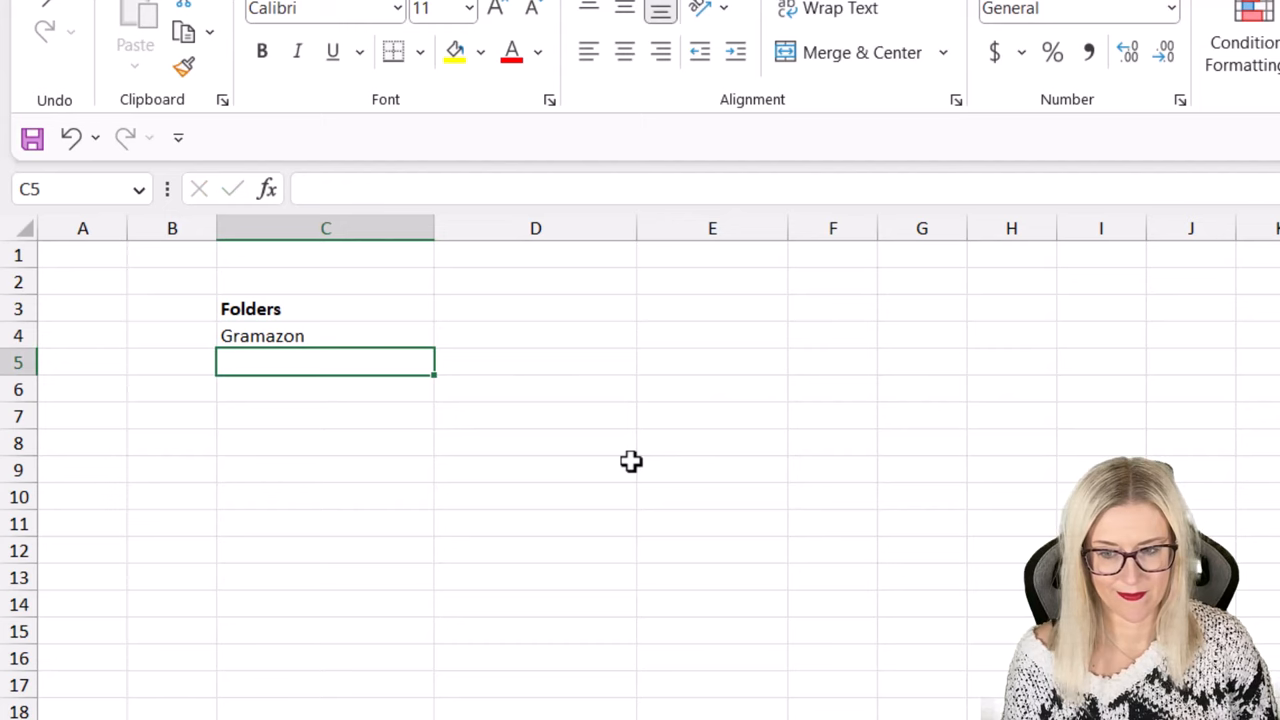
type("Gramazon")
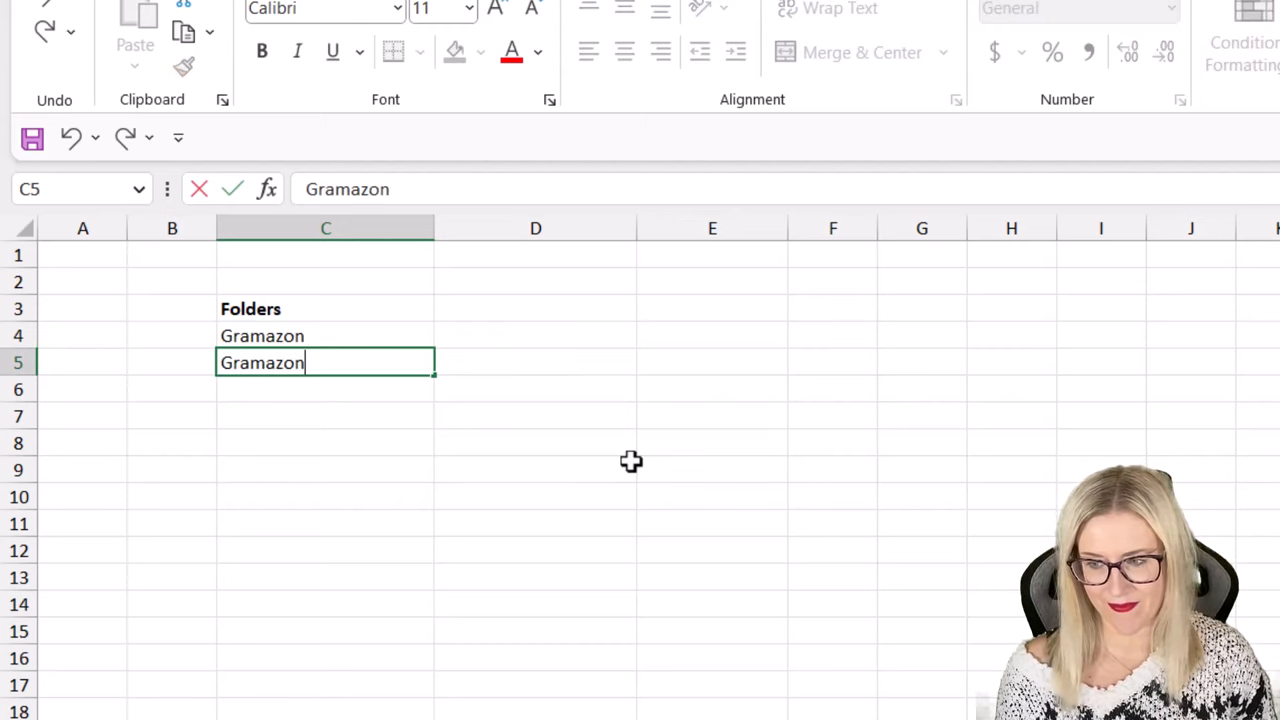
type("\\")
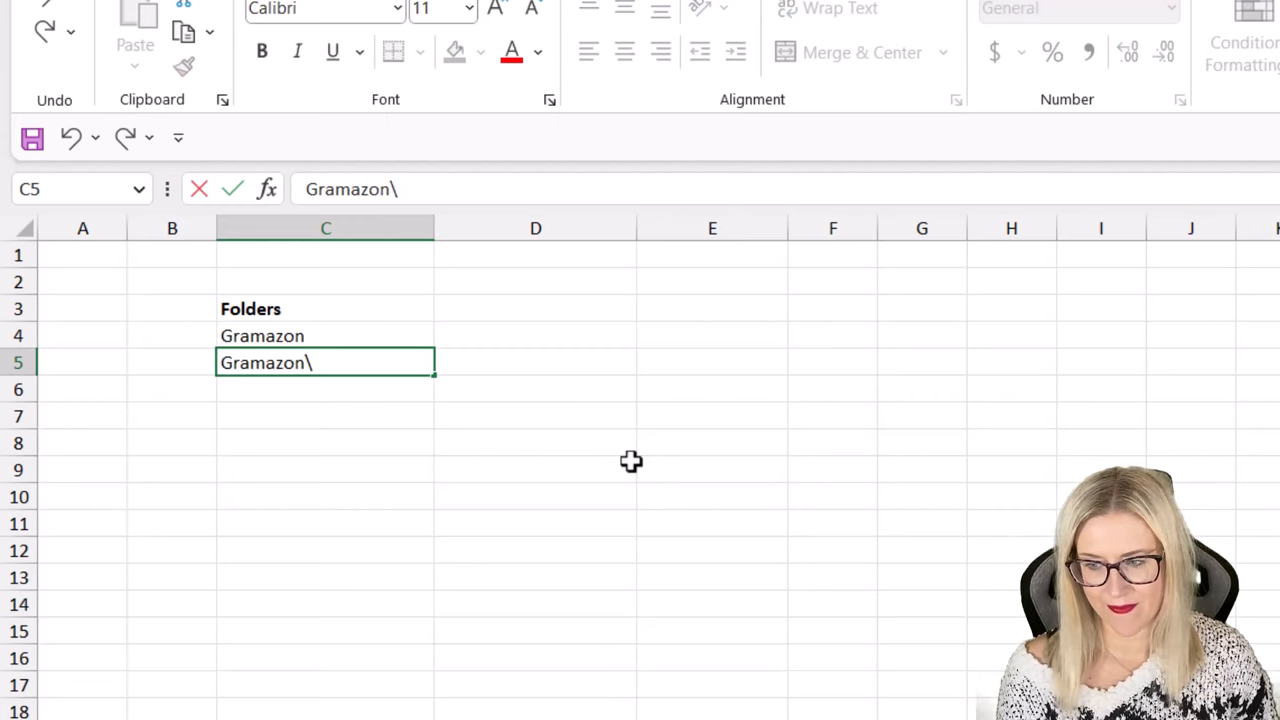
type("Docume")
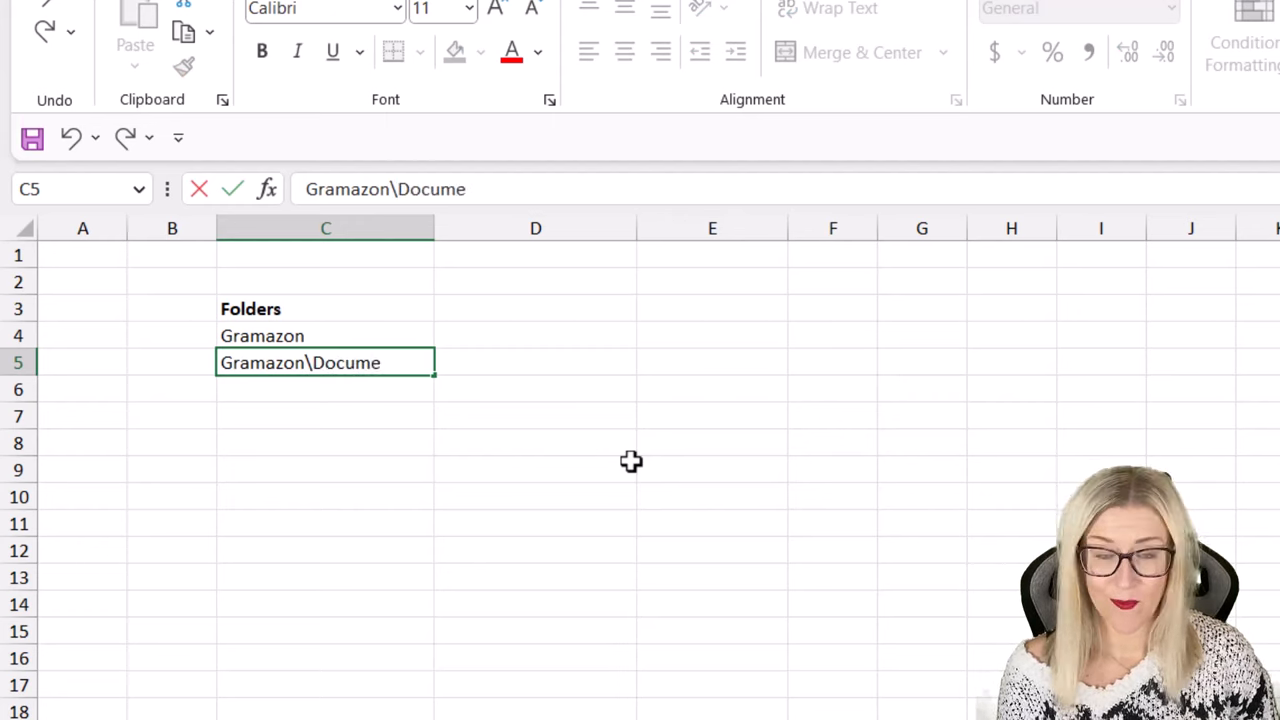
type("nts")
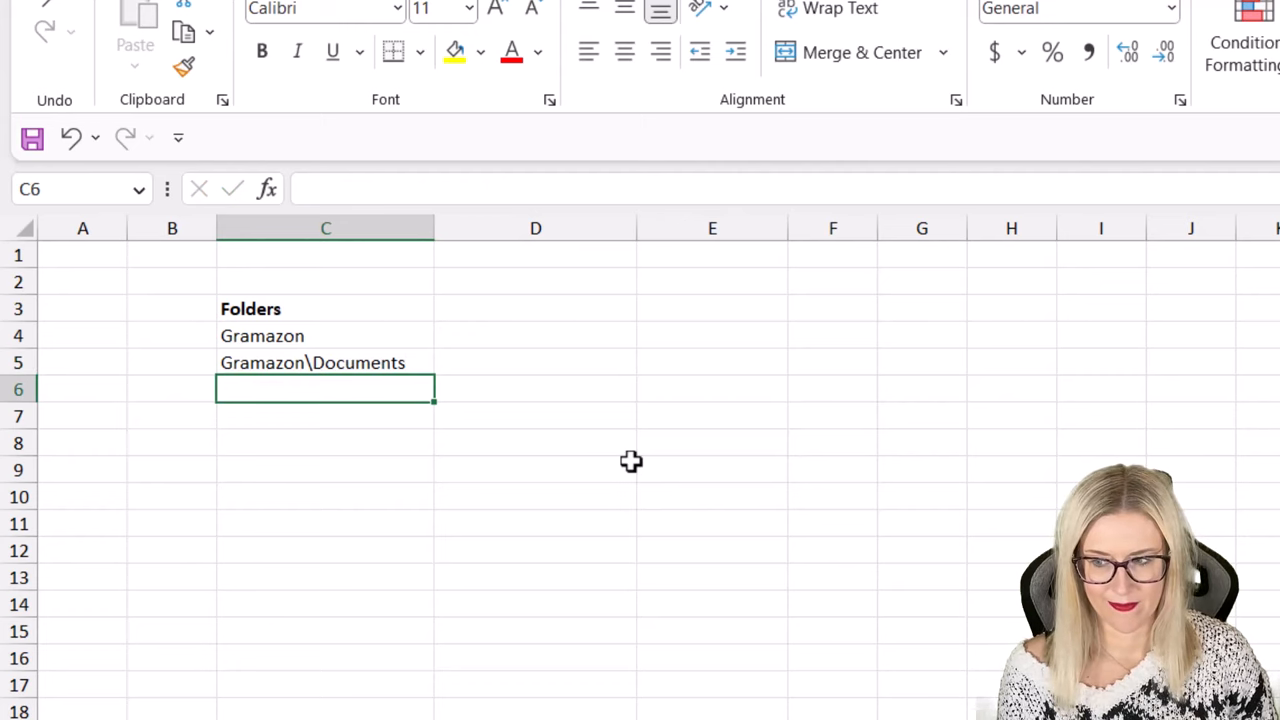
- Add Oracled and Oracled\Images to the list, then begin the Tech World entry
type("Oracled")
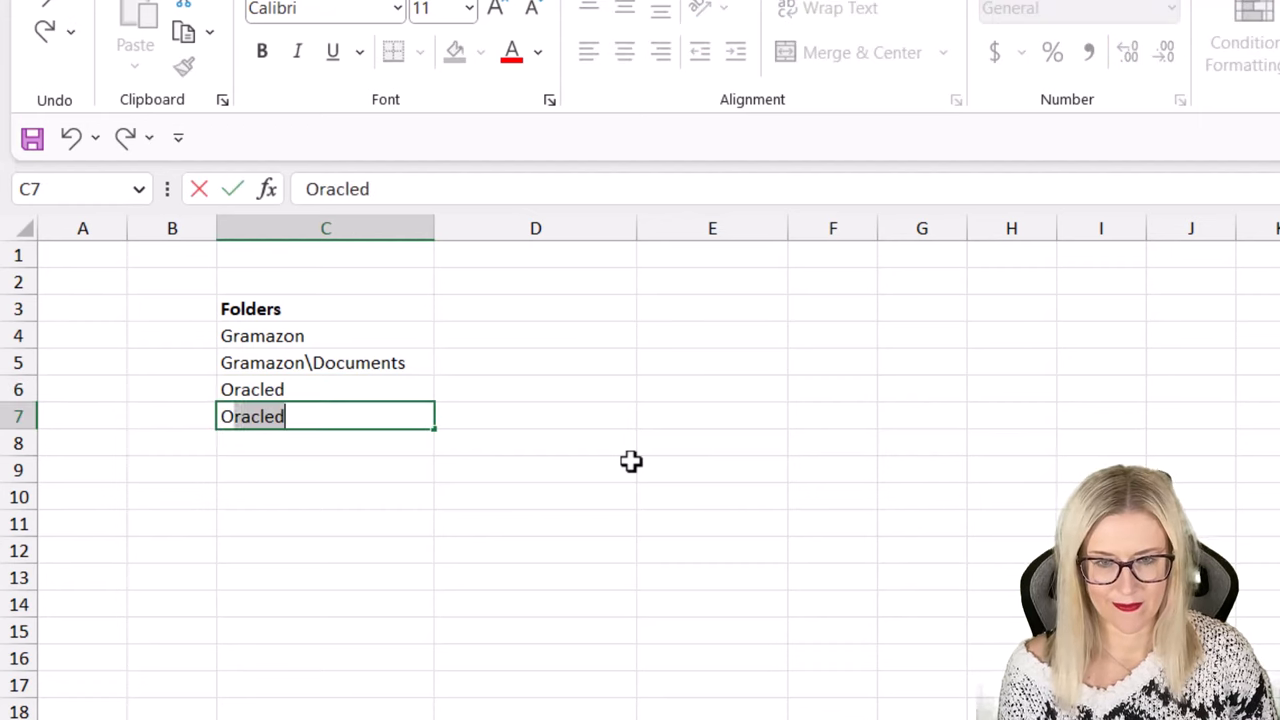
type("\\")
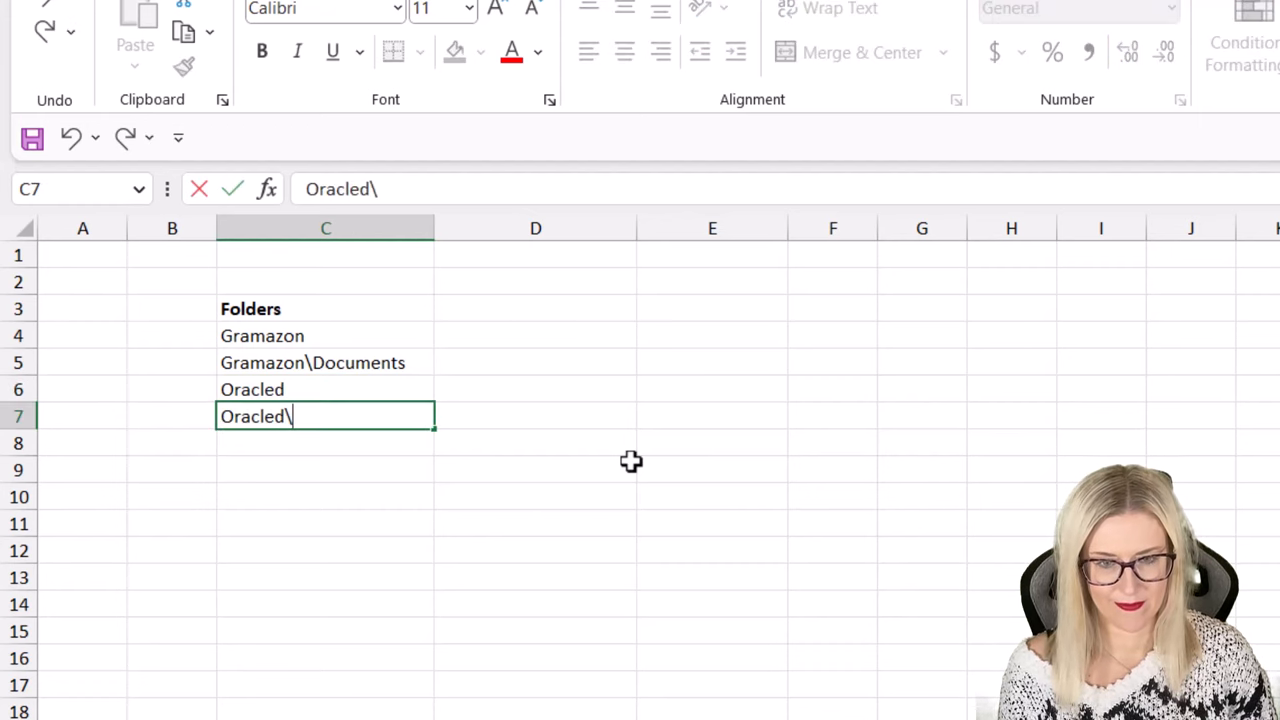
type("Images")
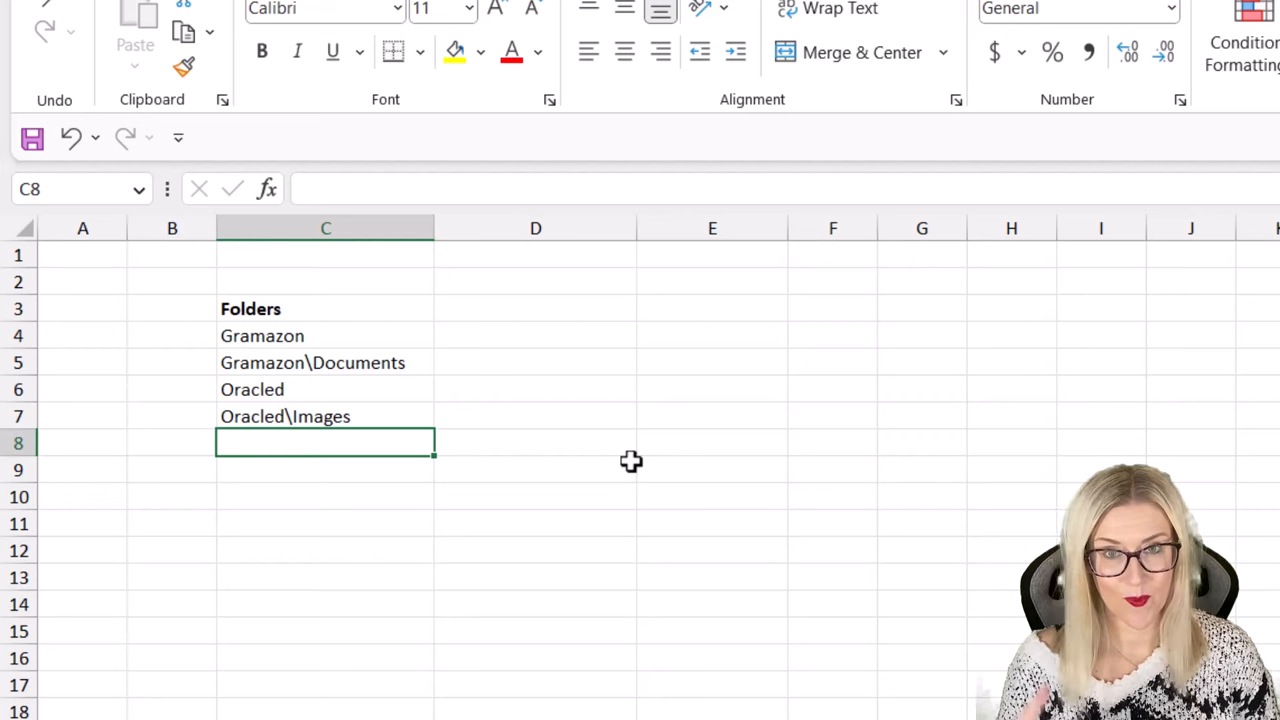
type("Tech")
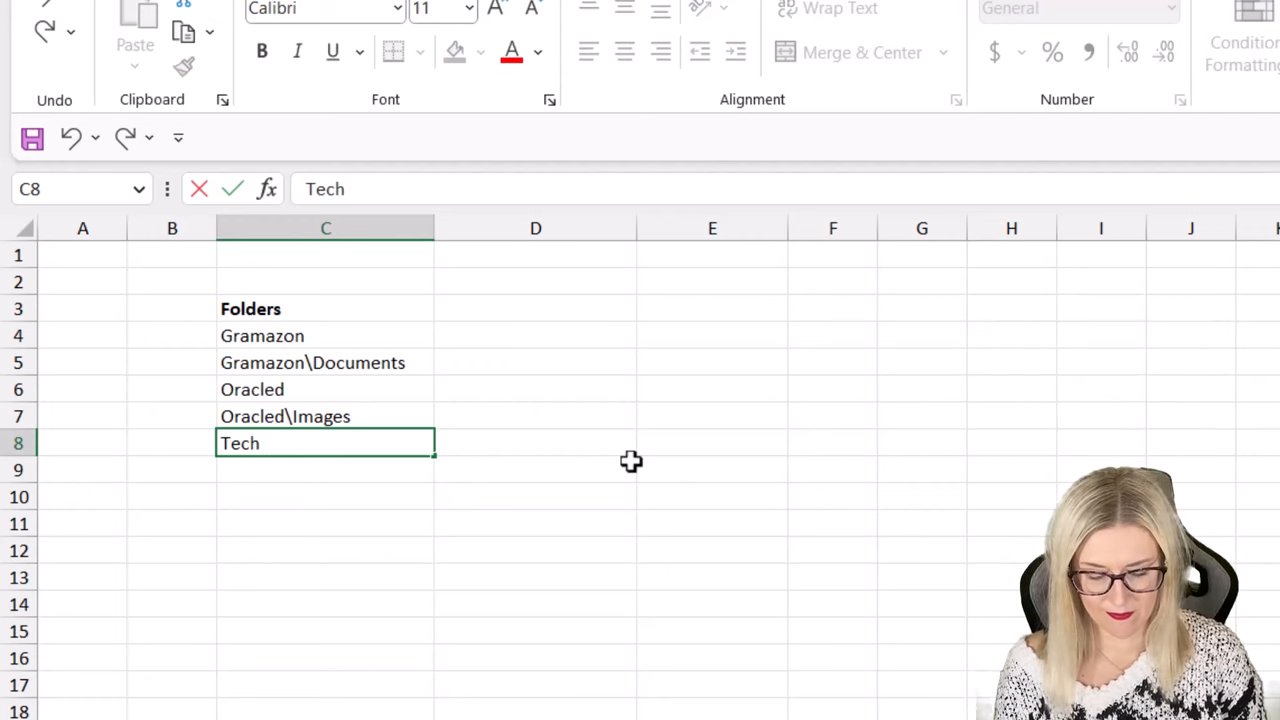
type("World")
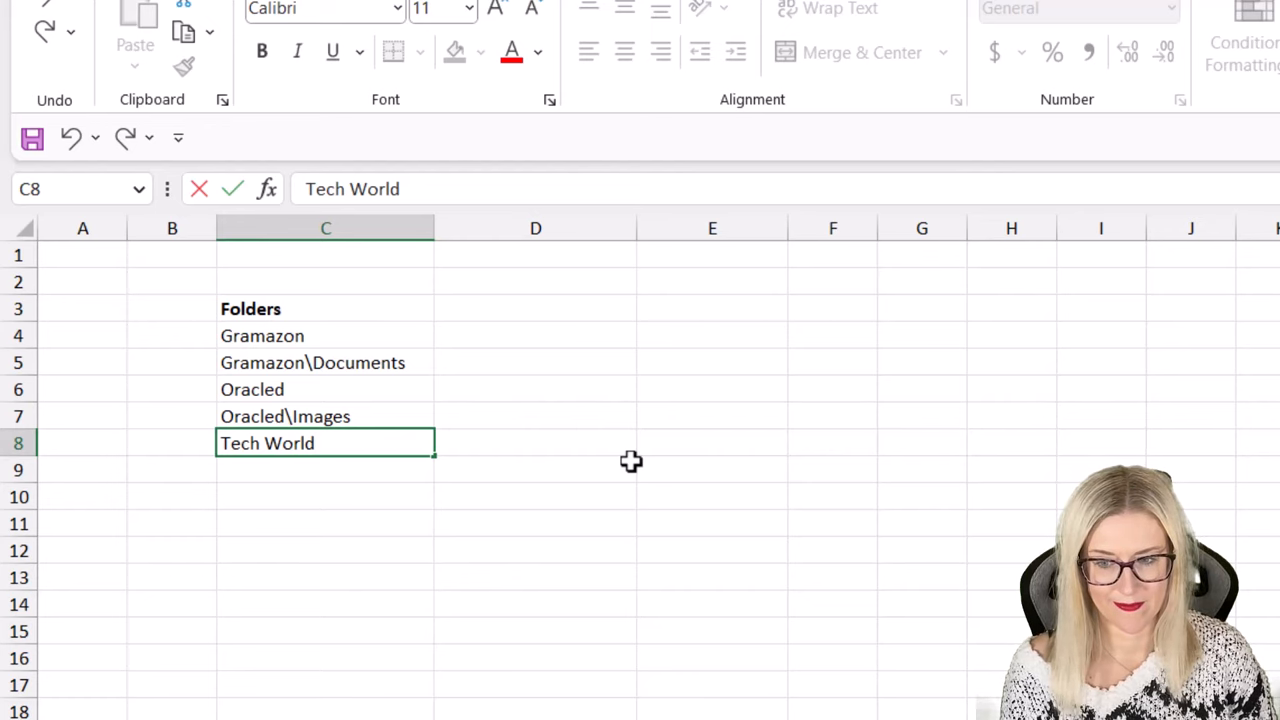
- Enter "Tech World" in quotes as the next folder entry in C8
type("T")
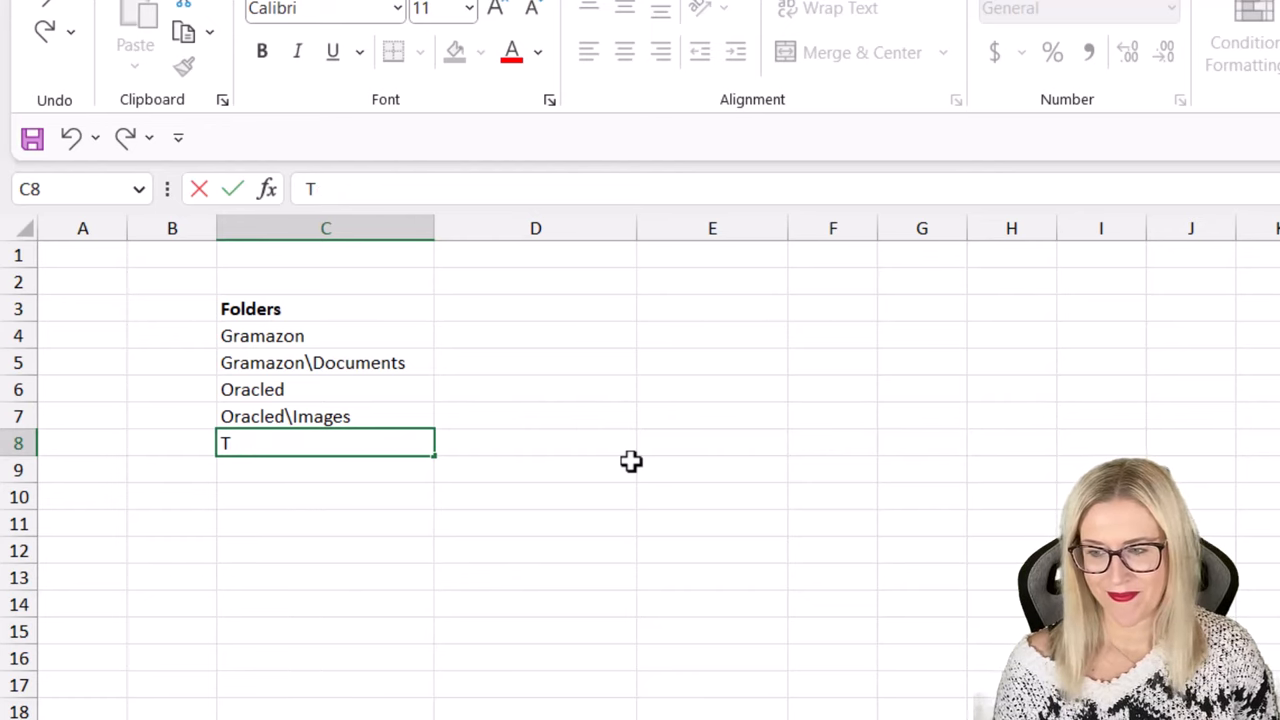
type("\"")
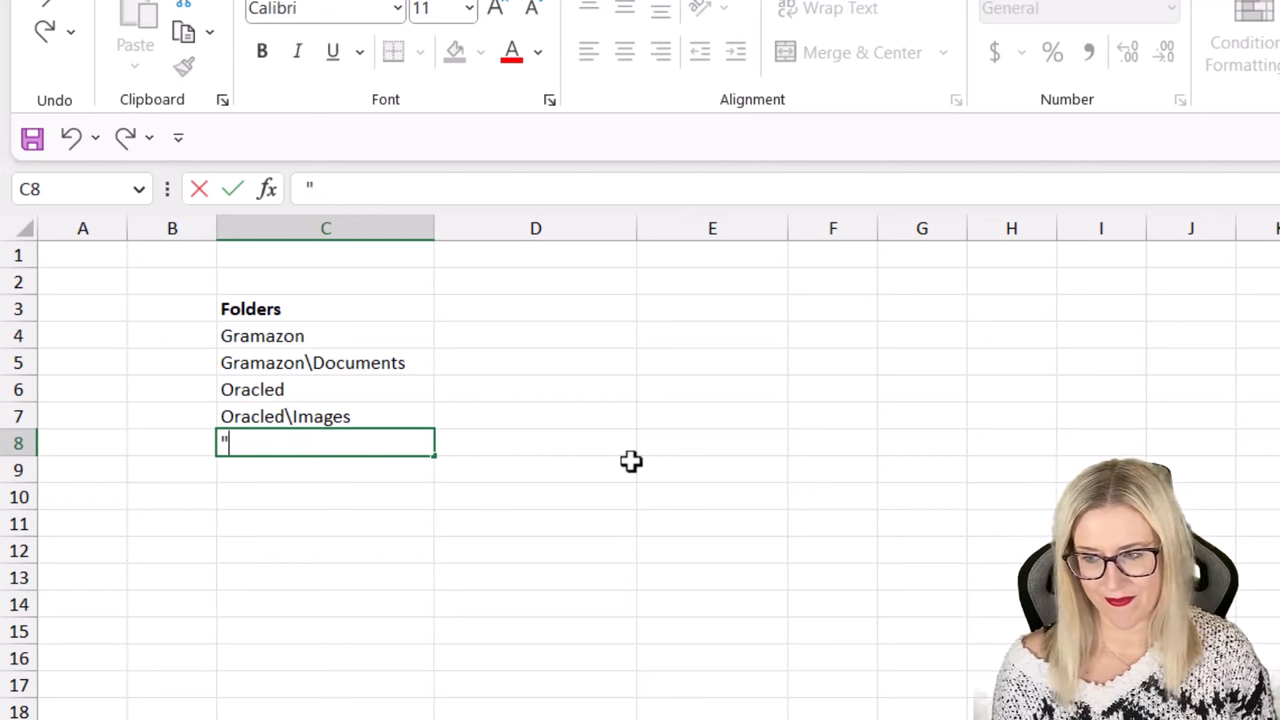
type("Tech WO")
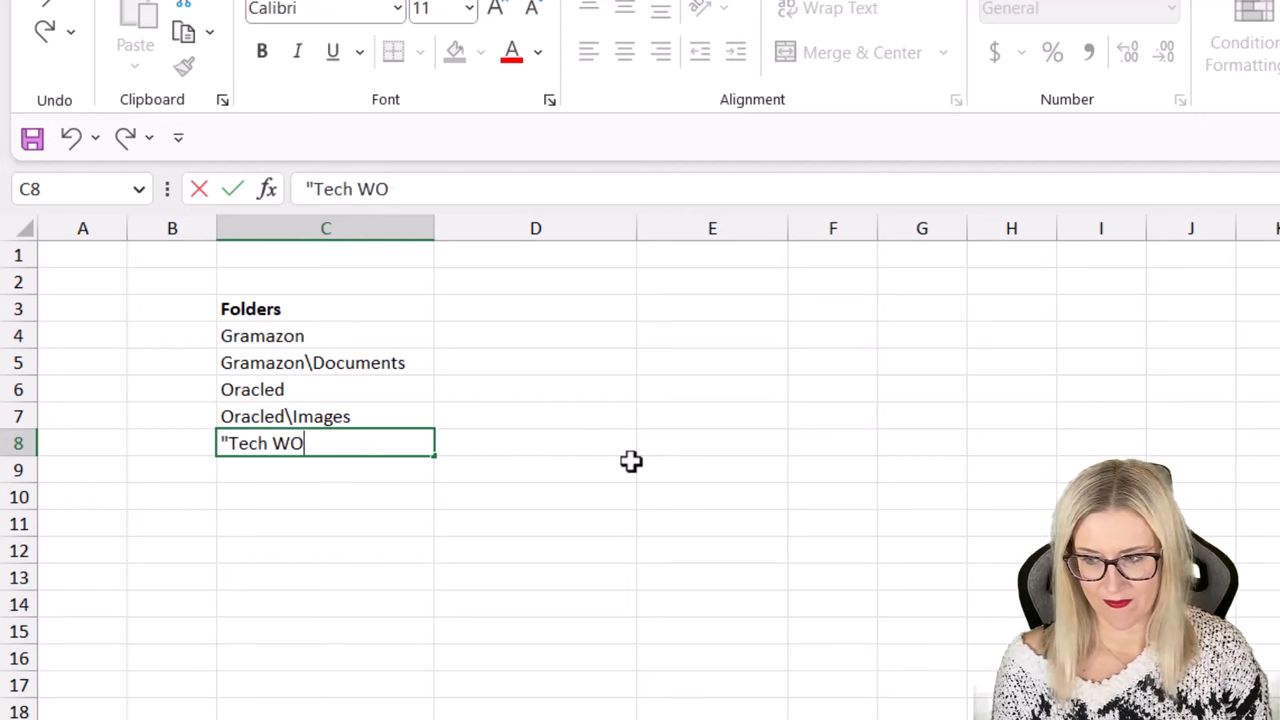
type("rld\"")
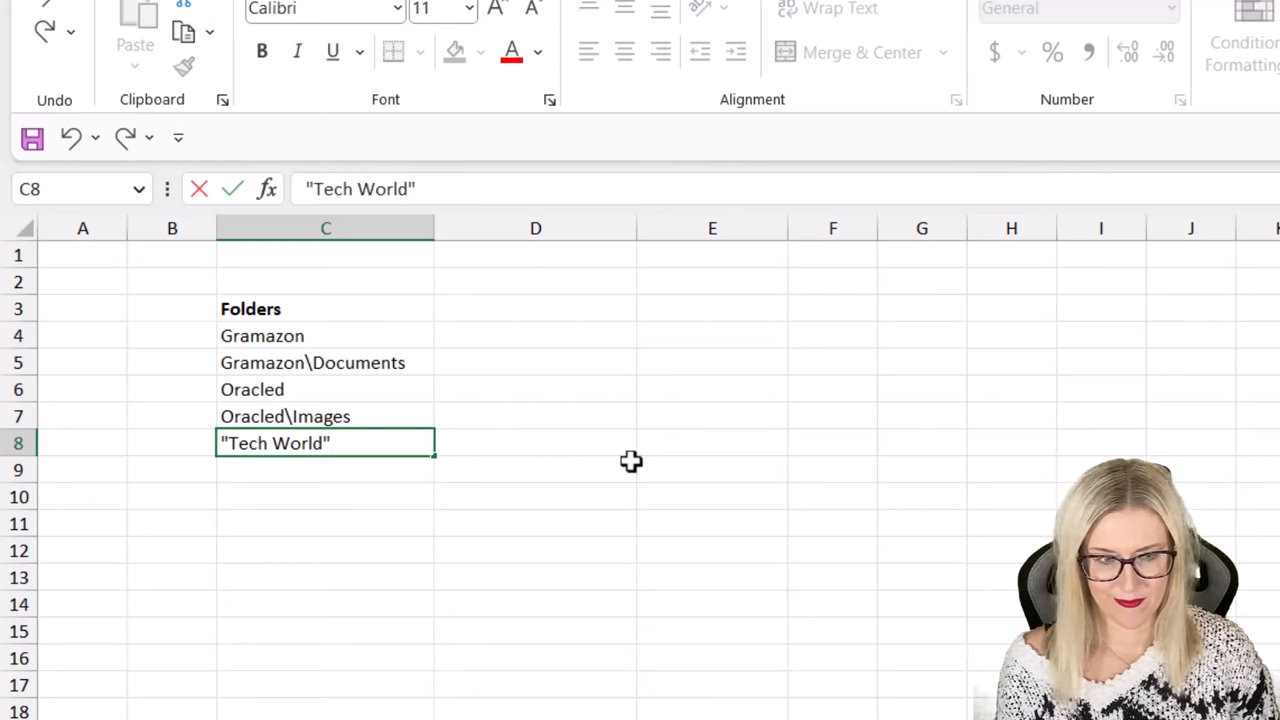
key("enter")
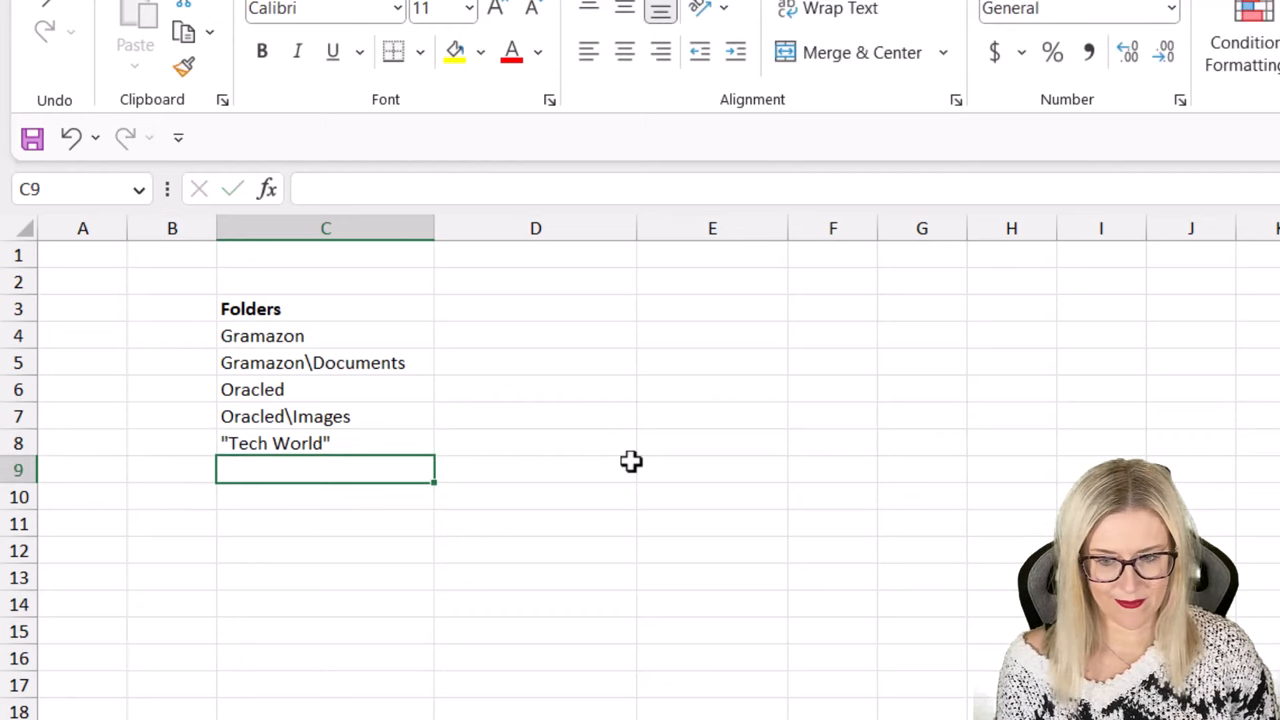
- Add the "Tech World"\Documents subfolder path in C9 and commit it
type("\"Tech World\"")
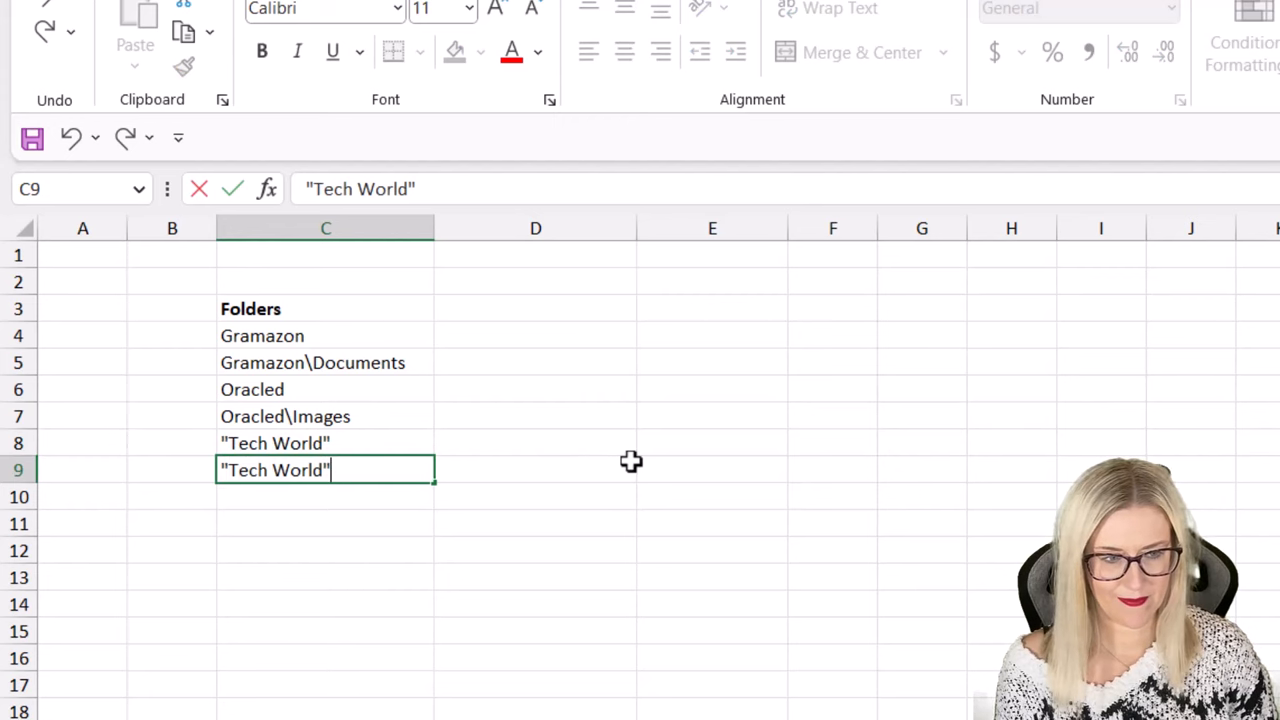
type("\\Docu")
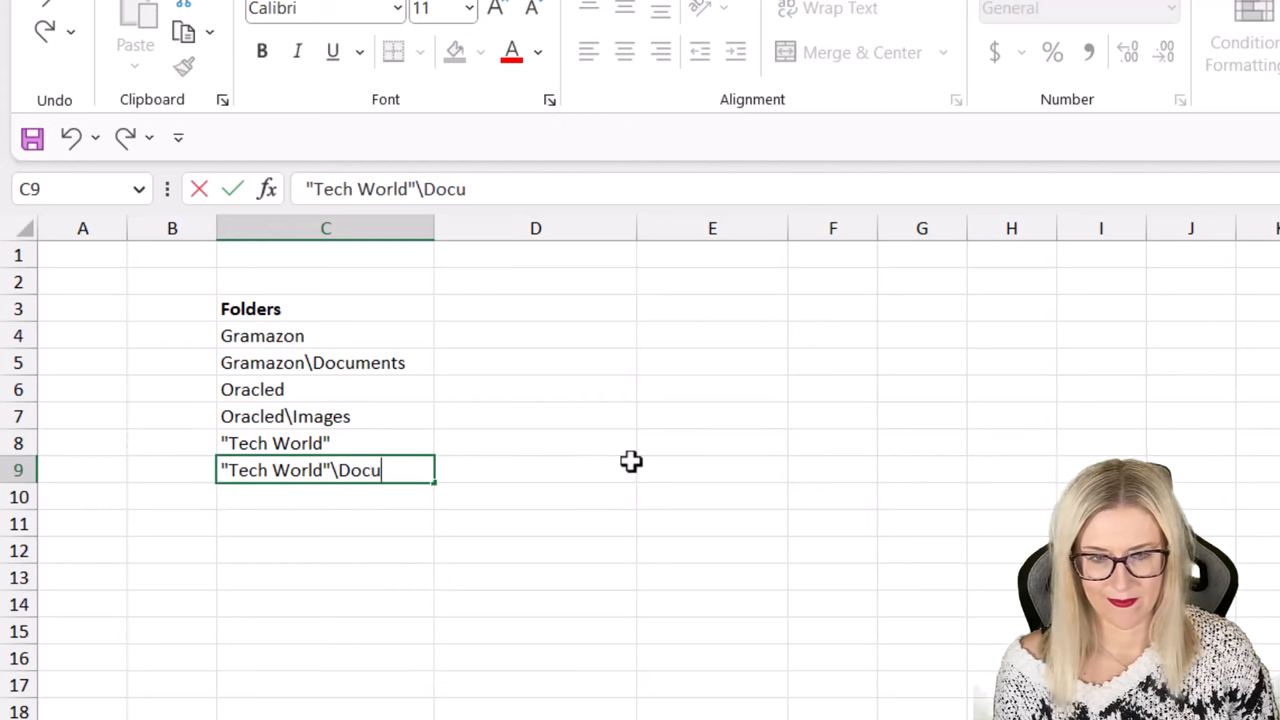
type("ments")
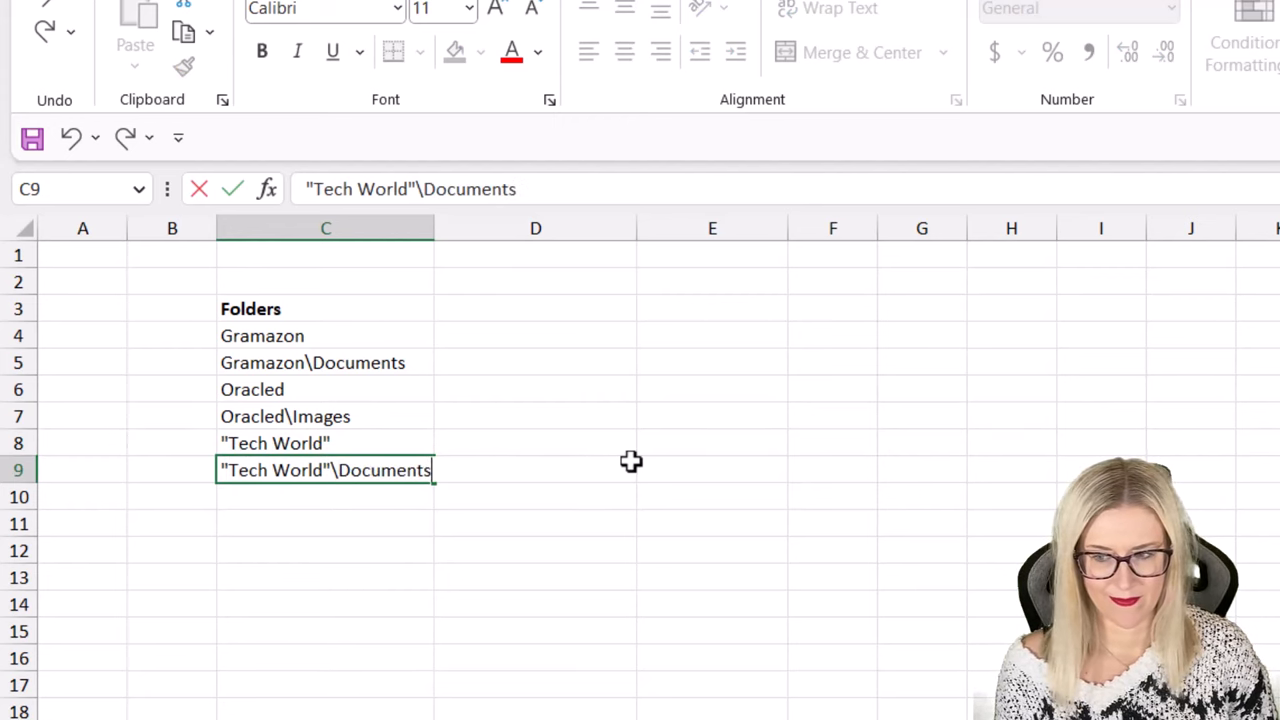
left_click(536, 388)
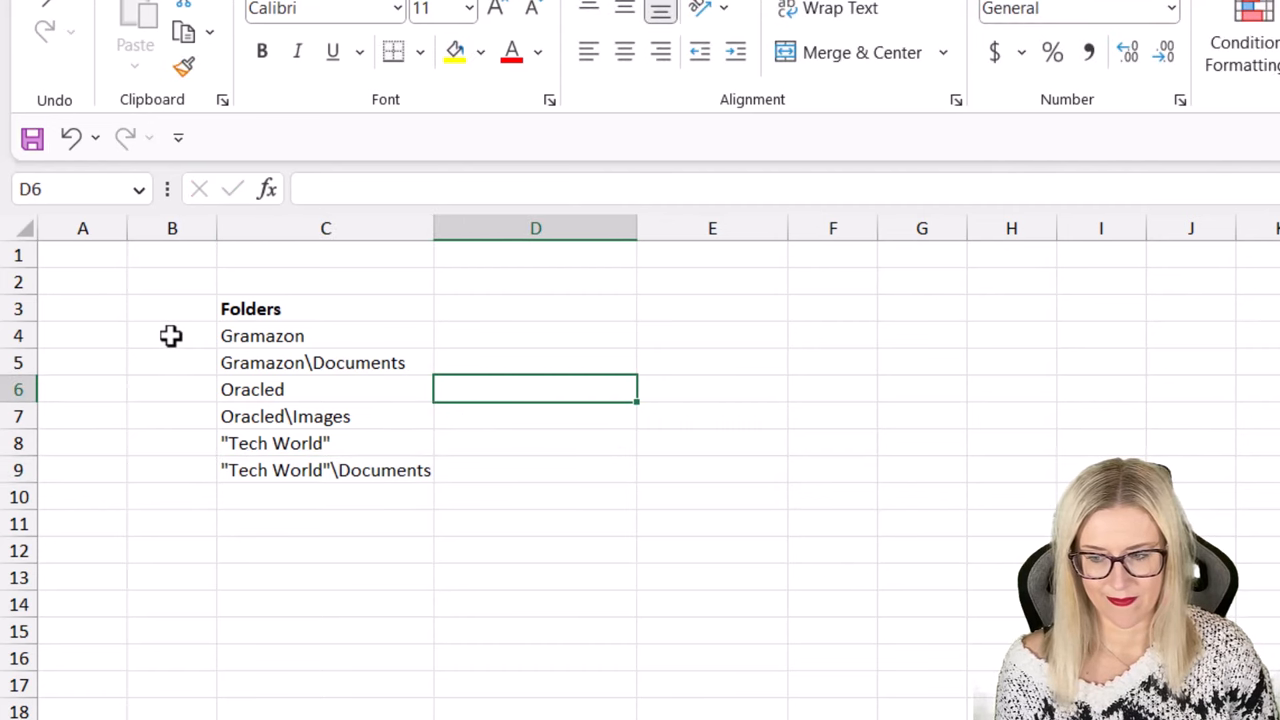
- Fill MD beside all six folder entries and copy the B4:C9 command range
type("MD")
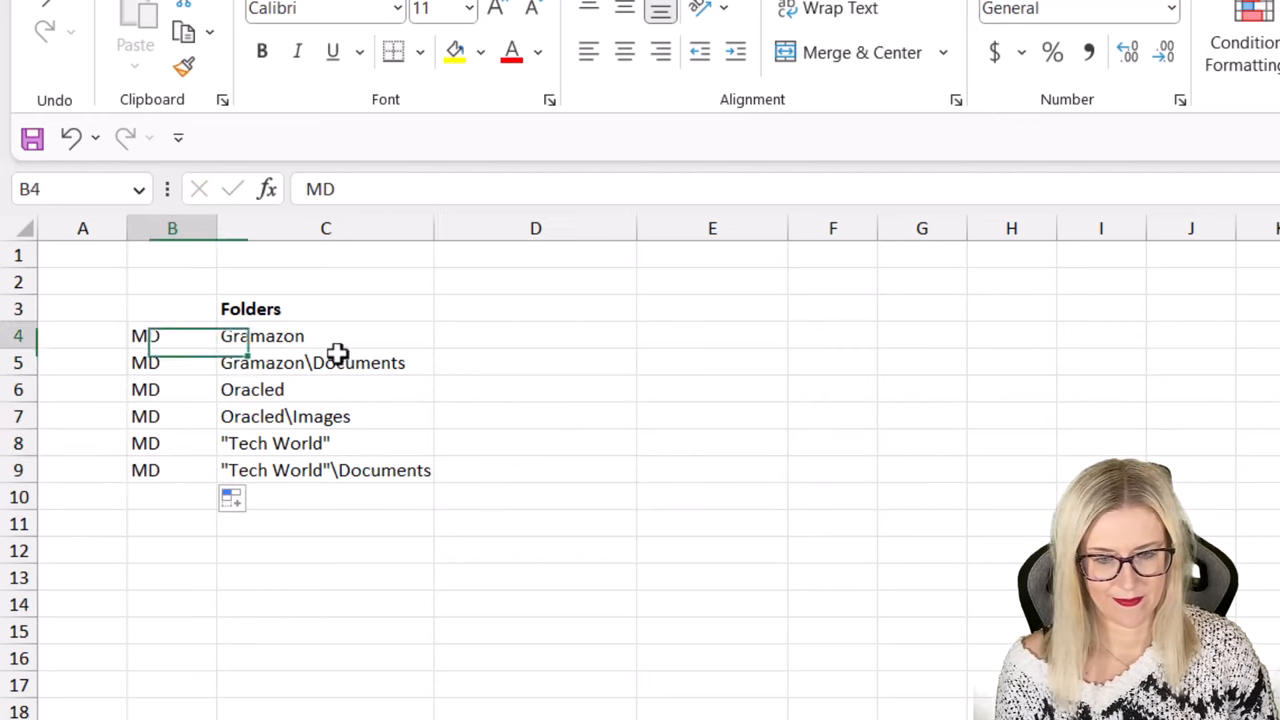
key("ctrl+c")
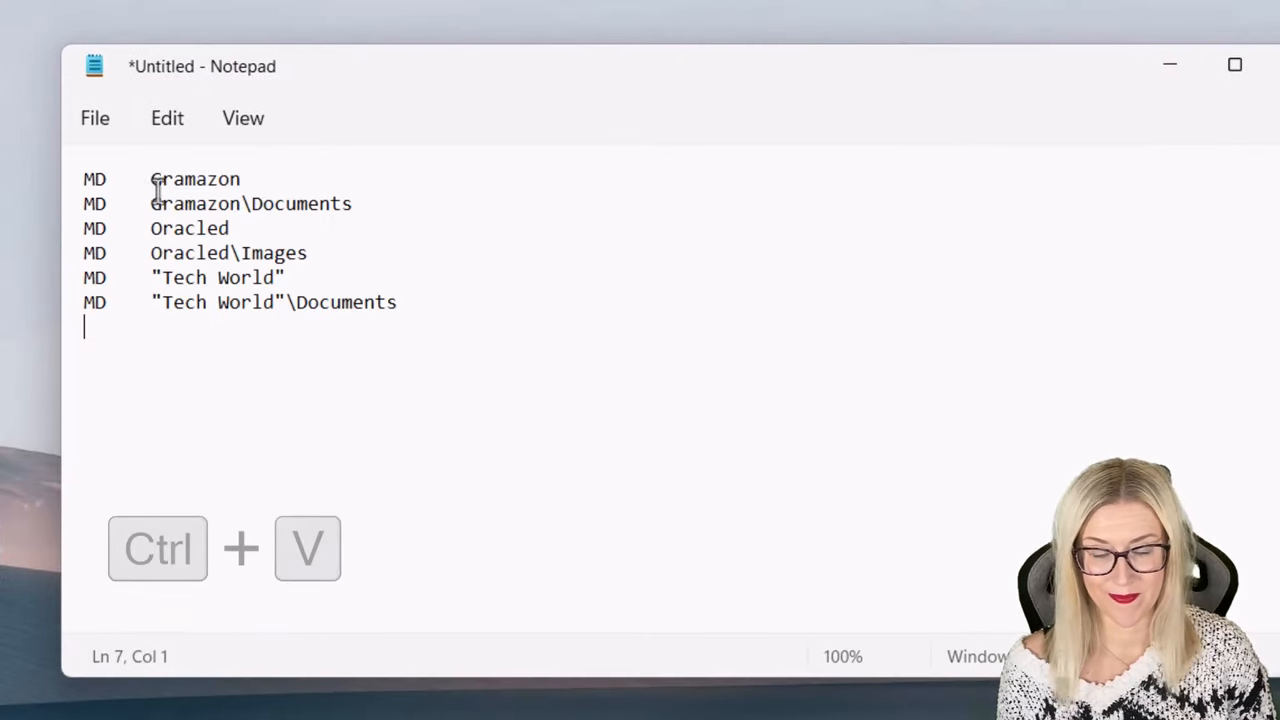
- Save the pasted commands via Save As as Clients.bat in Documents\Clients
left_click(96, 118)
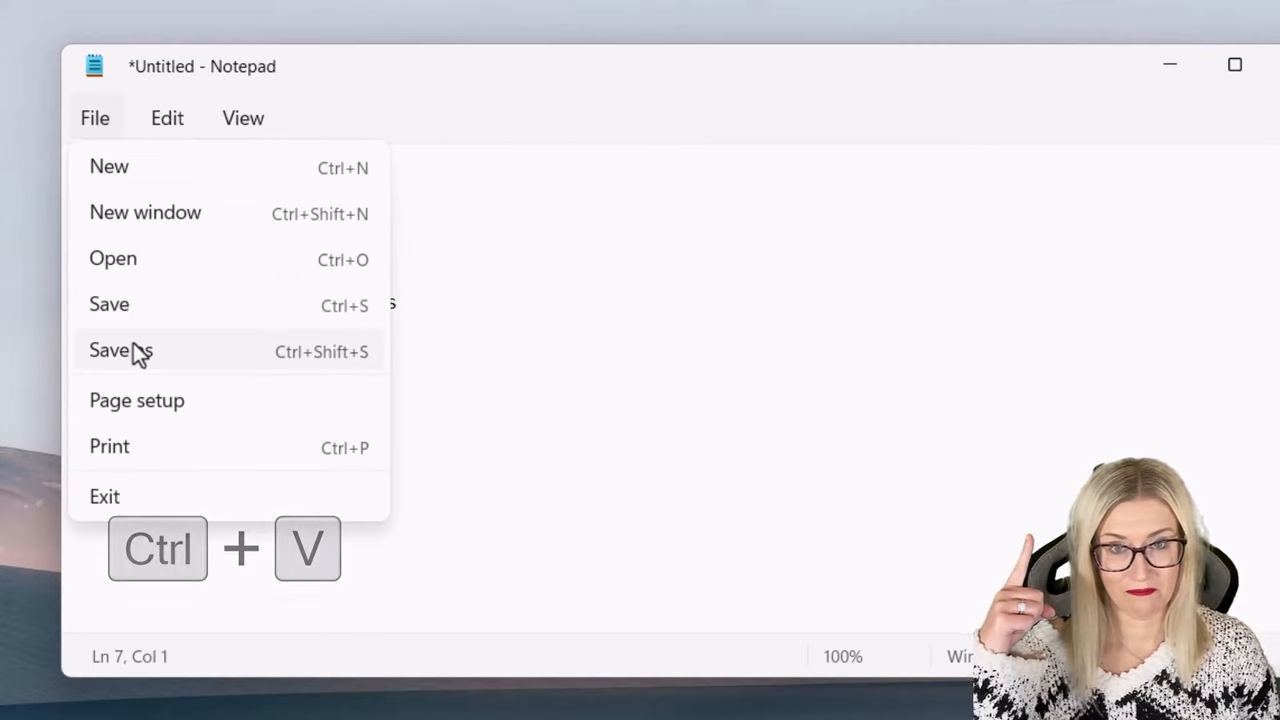
left_click(120, 350)
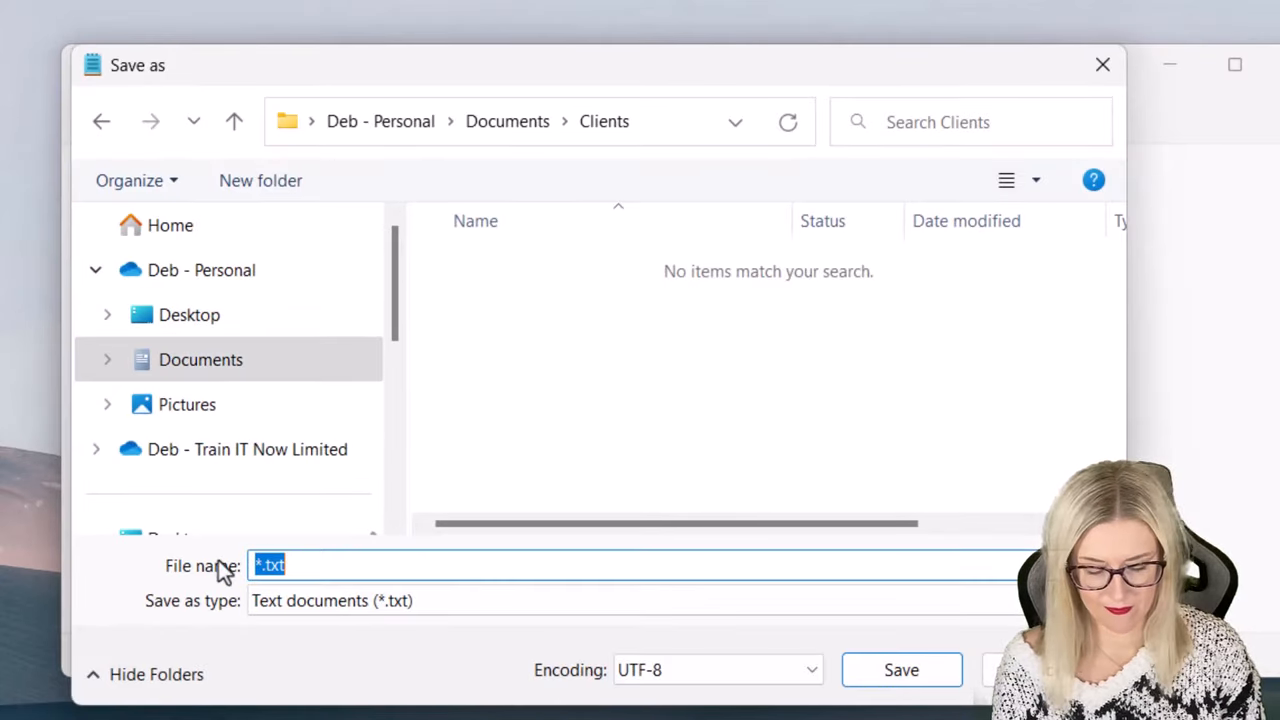
type("Clients")
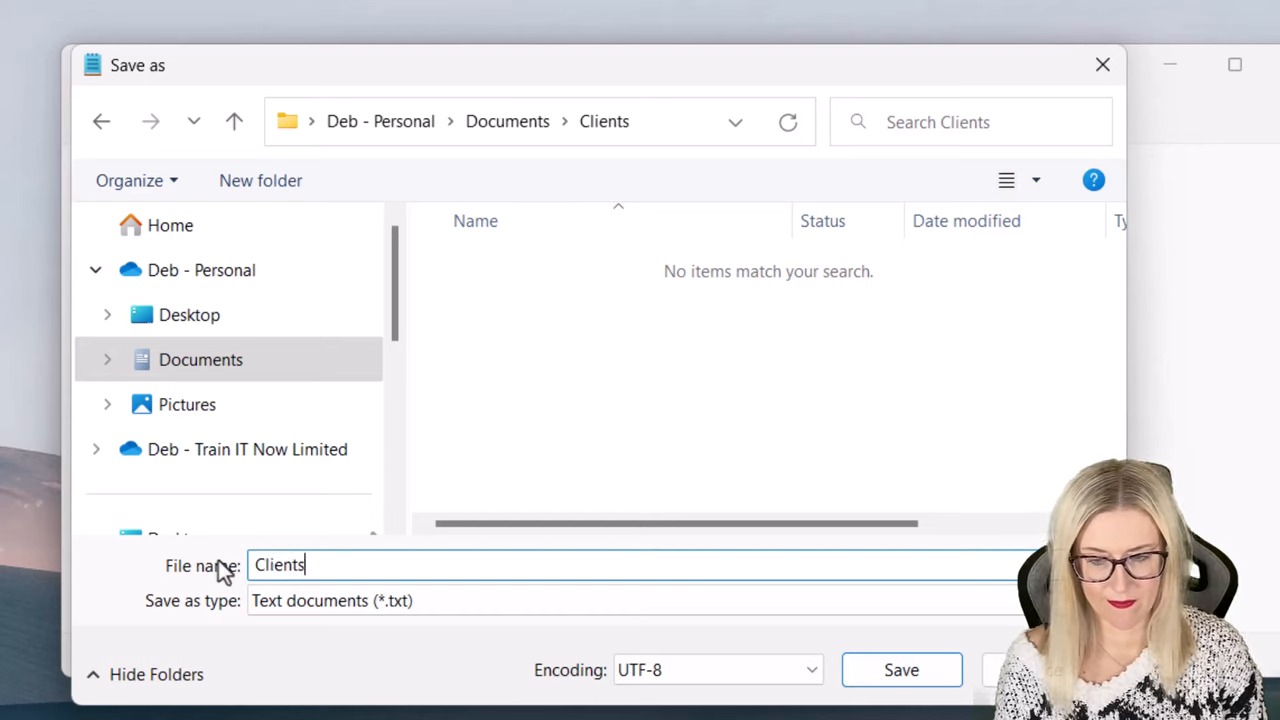
type(".b")
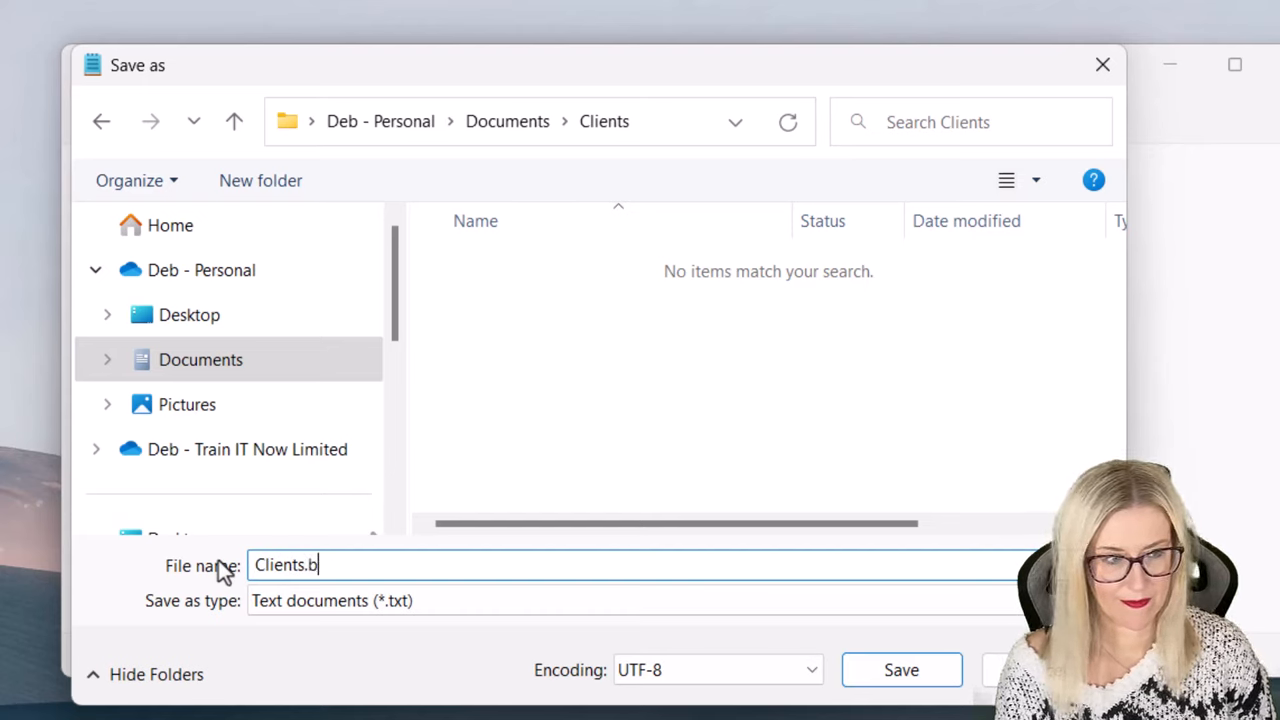
type("at")
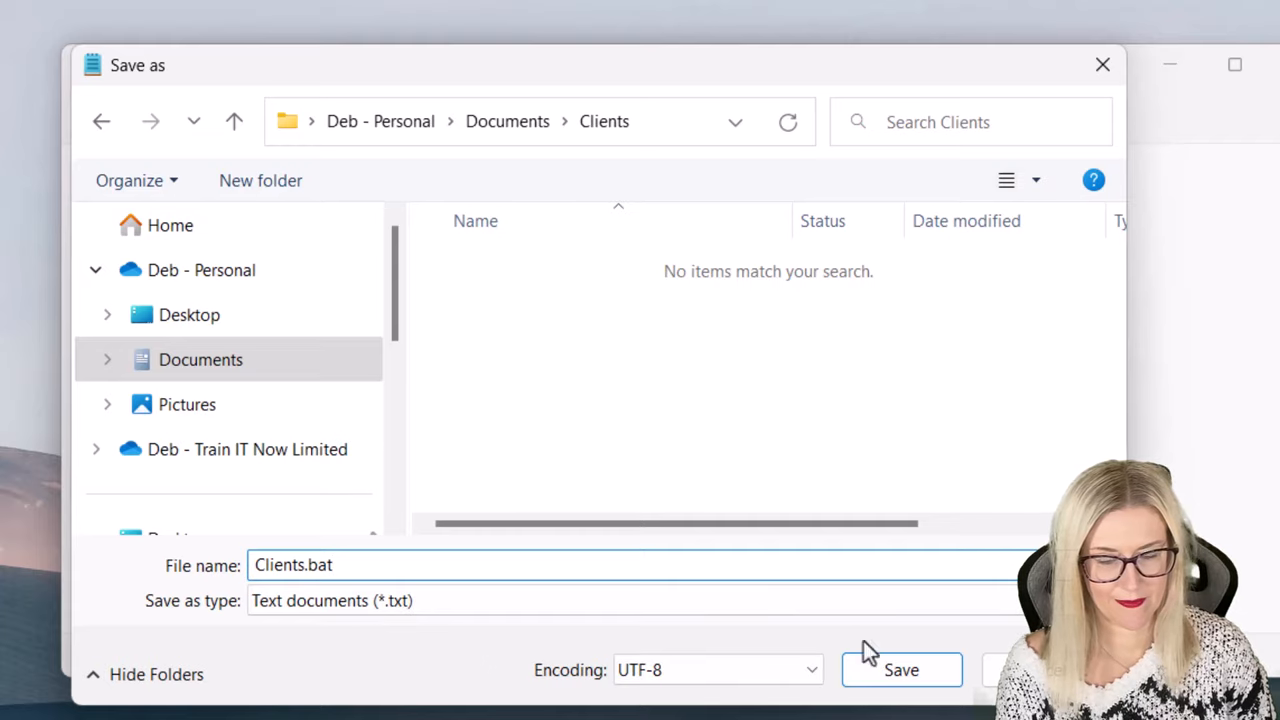
left_click(900, 668)
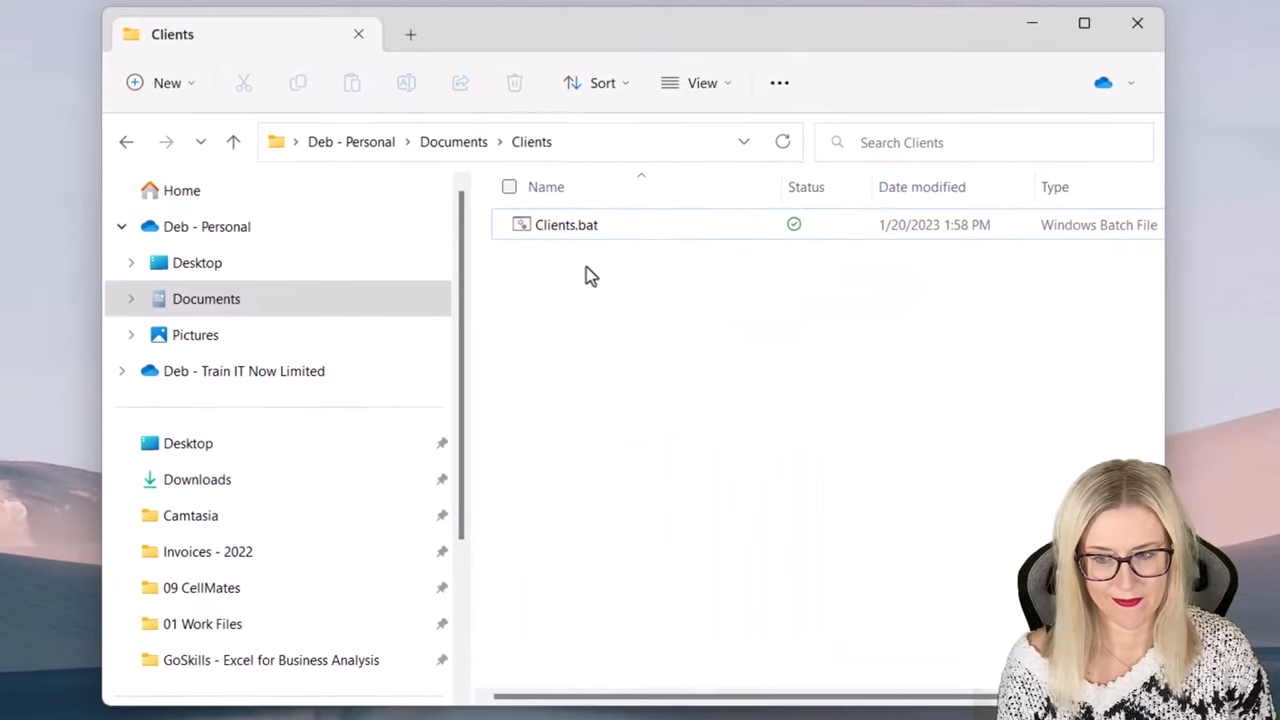
- Run Clients.bat, look inside the new Tech World folder, then return to Clients
left_click(566, 224)
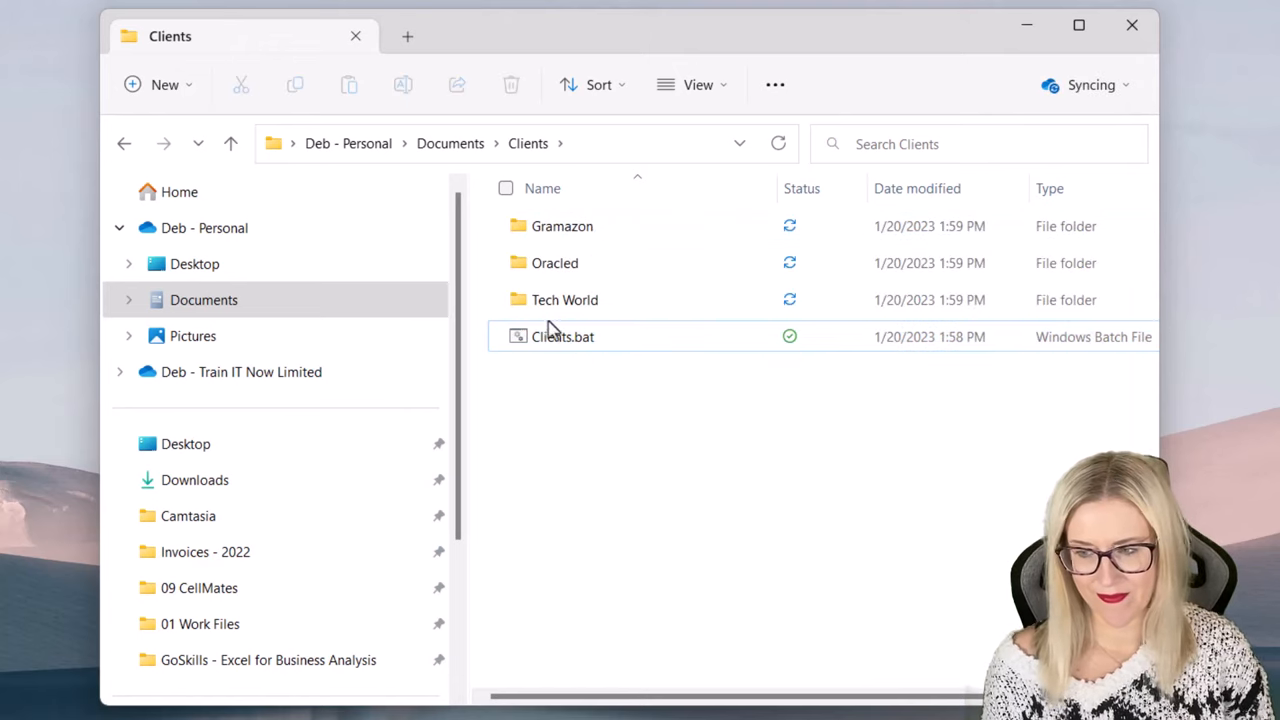
mouse_move(570, 264)
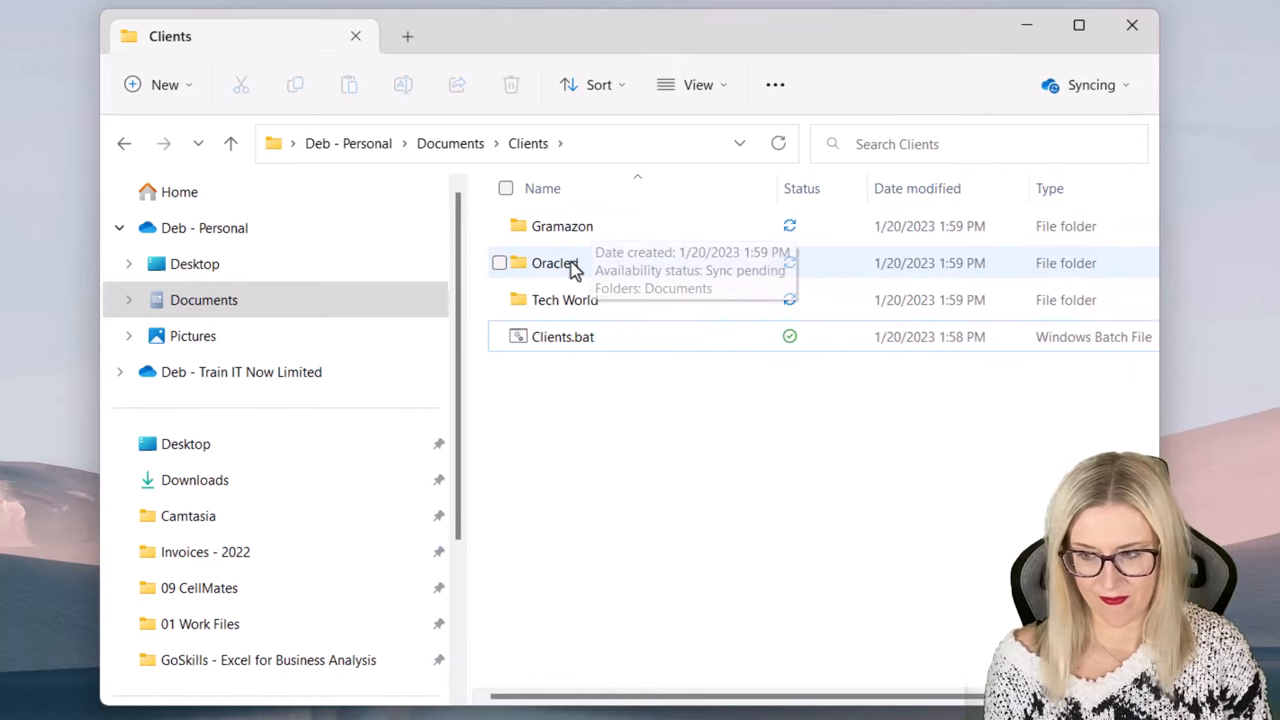
mouse_move(588, 418)
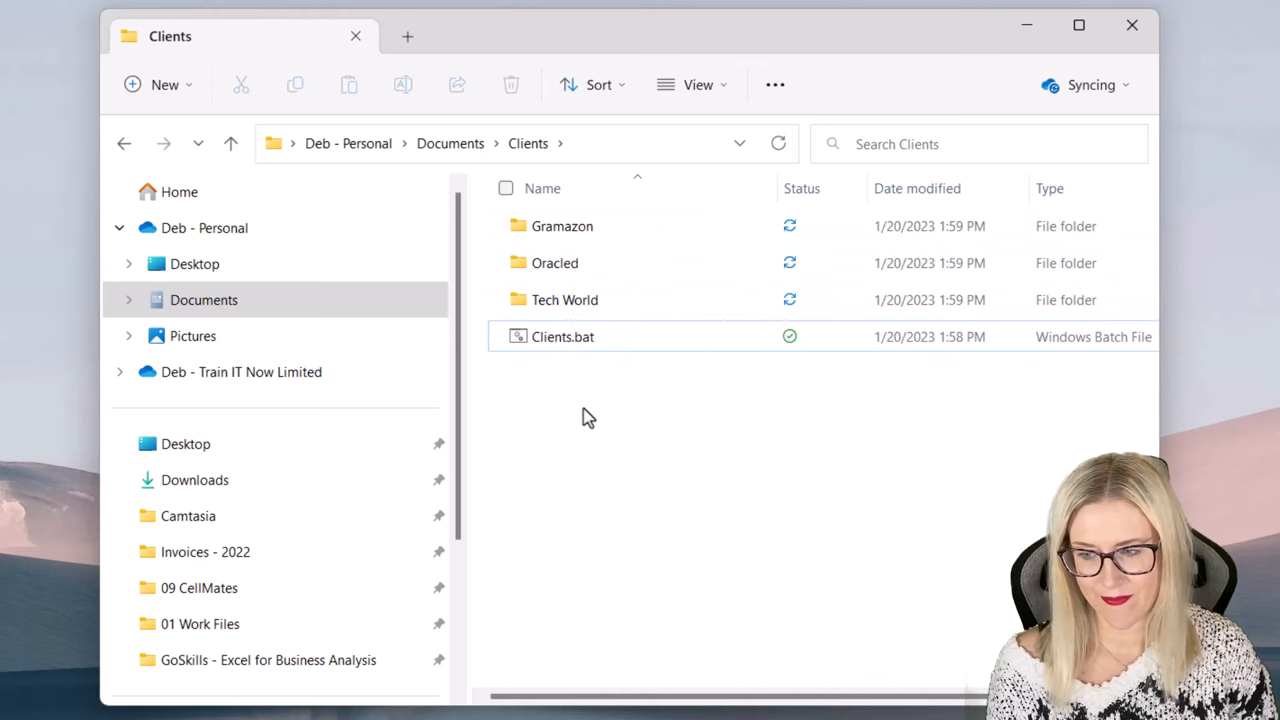
mouse_move(576, 304)
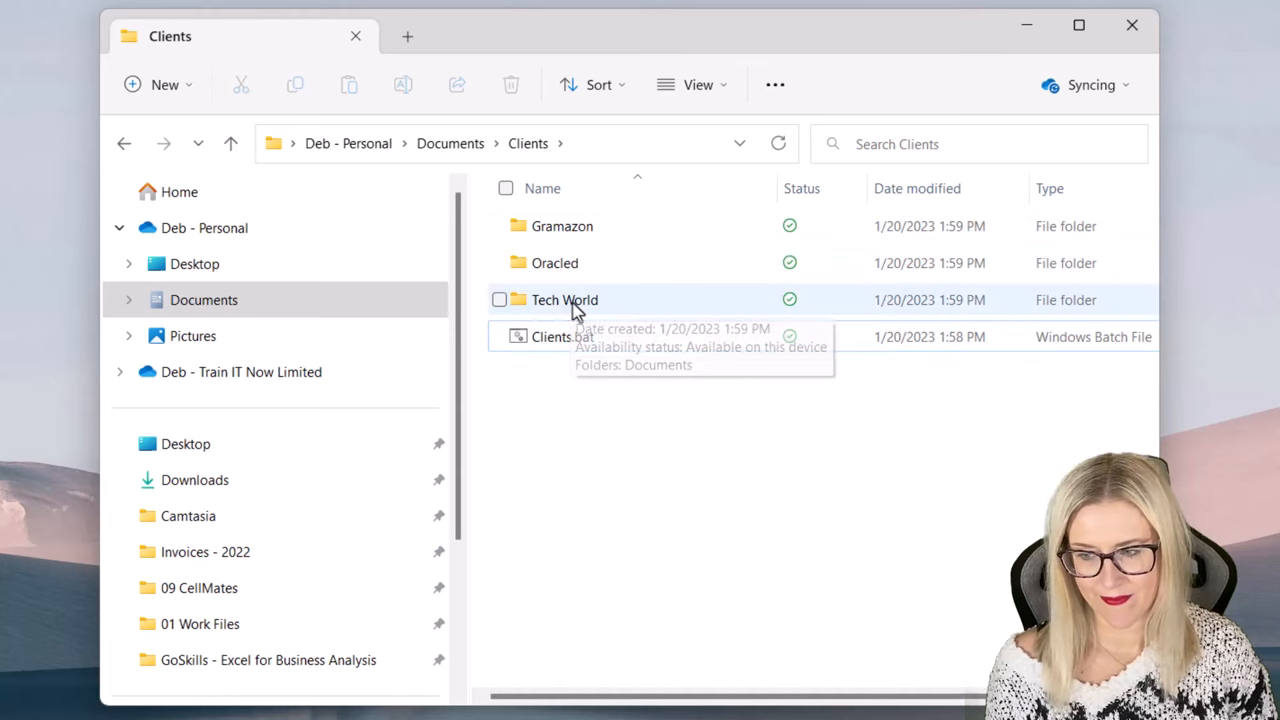
double_click(564, 300)
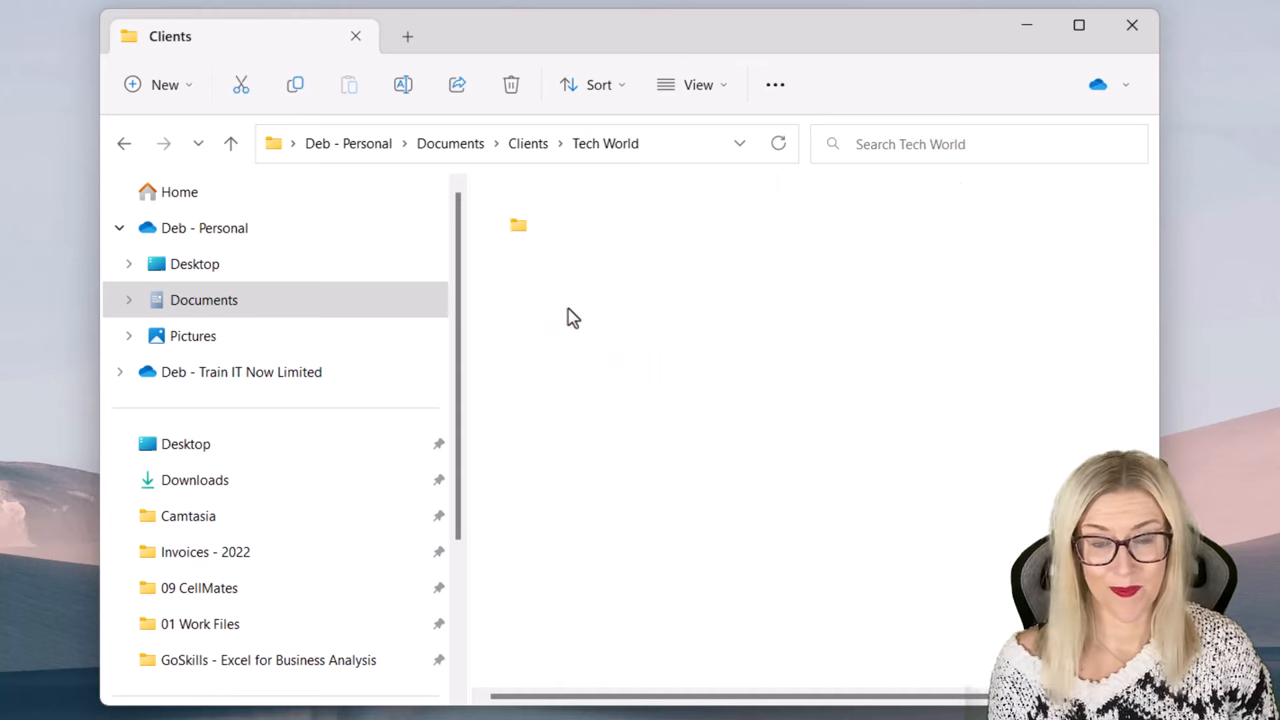
left_click(528, 144)
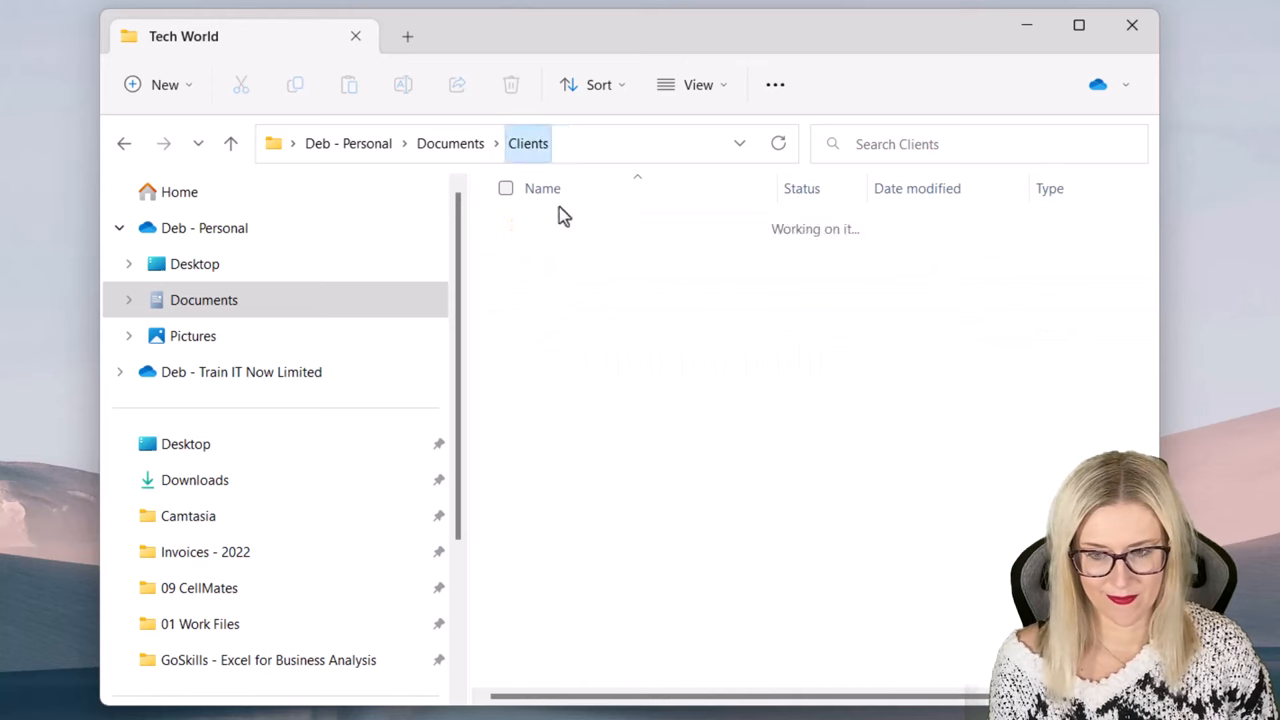